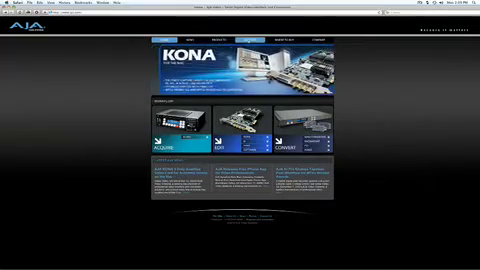
# Open the AJA site's SUPPORT section from the top navigation bar
pyautogui.click(254, 17)
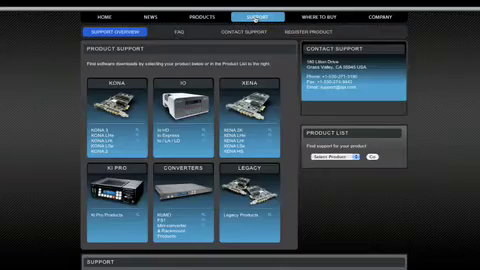